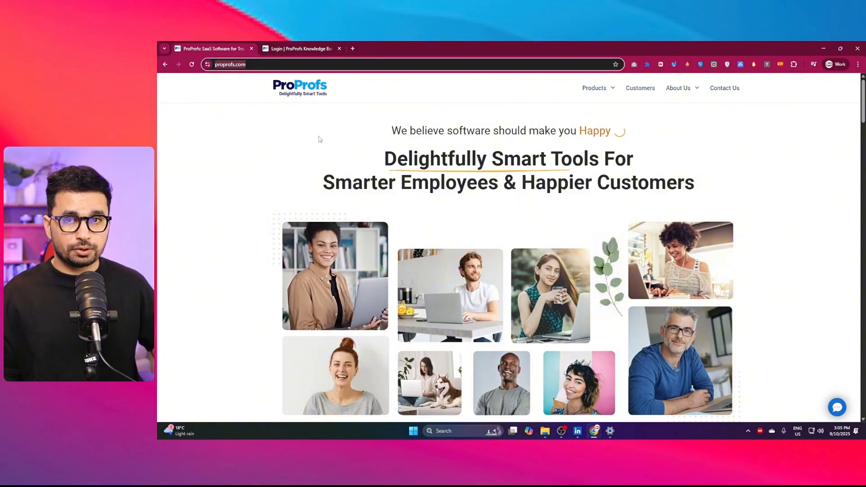
# Go from the ProProfs homepage Products menu to the account login page
pyautogui.click(594, 88)
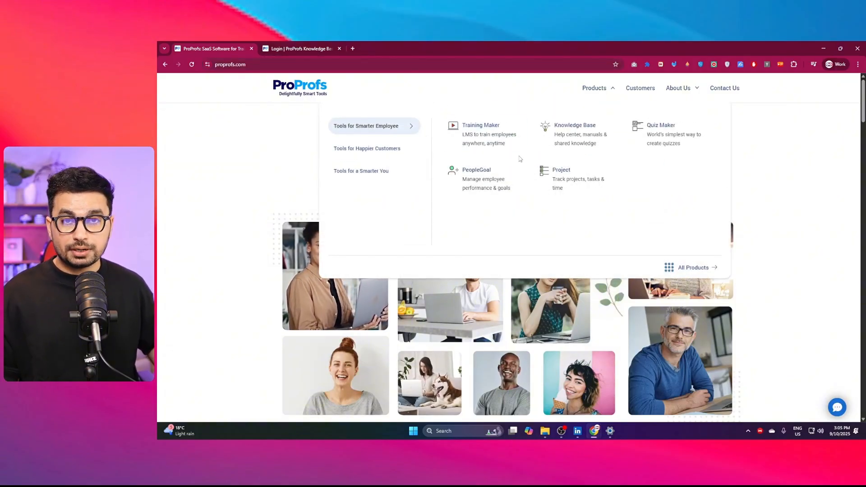
pyautogui.click(302, 49)
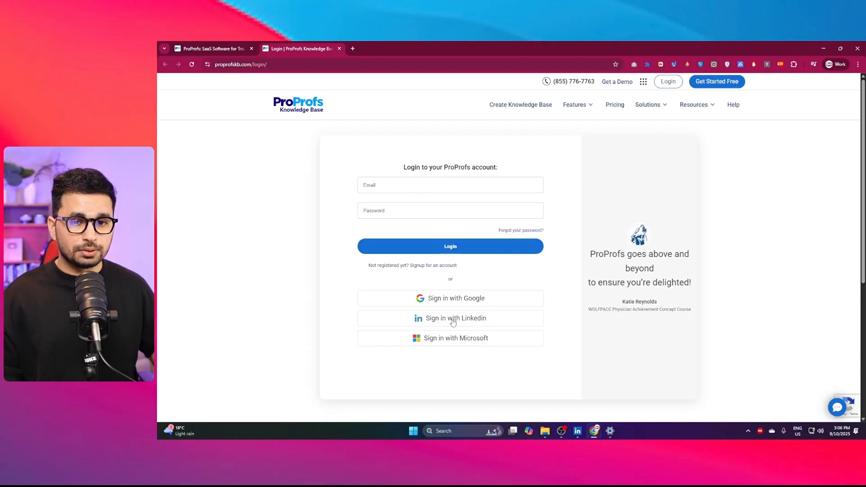
# Sign in to the ProProfs account to reach the courses dashboard
pyautogui.click(449, 299)
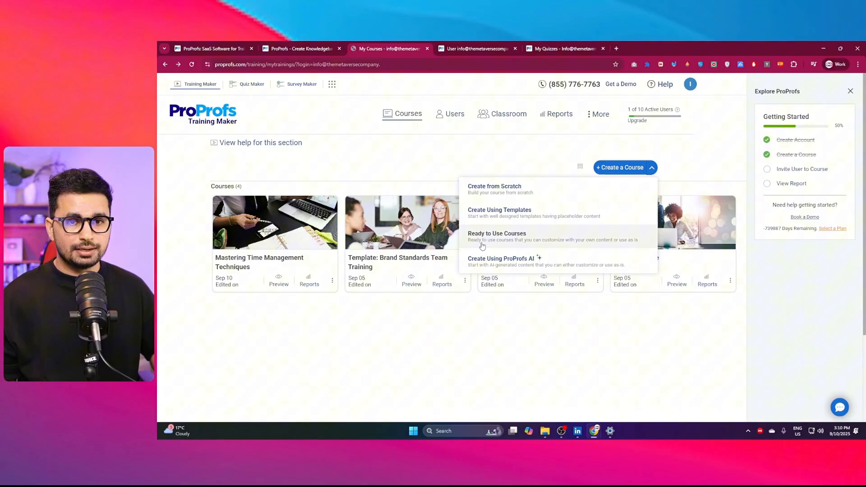
pyautogui.moveTo(500, 262)
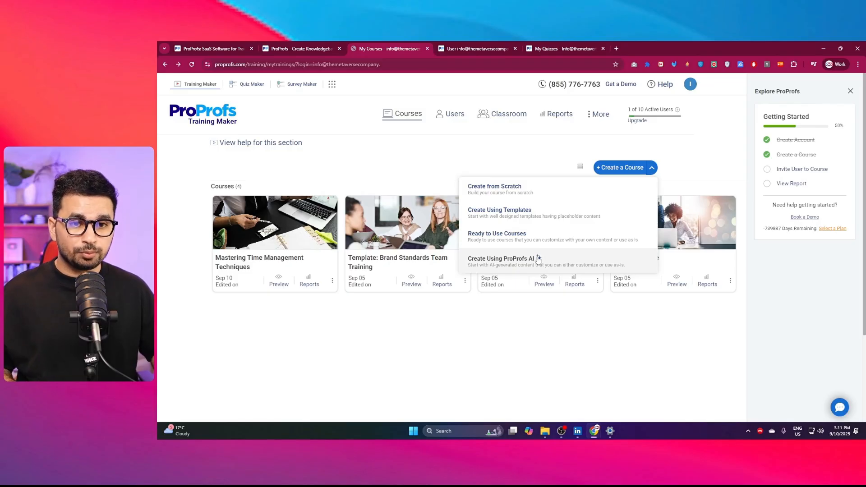
pyautogui.moveTo(541, 261)
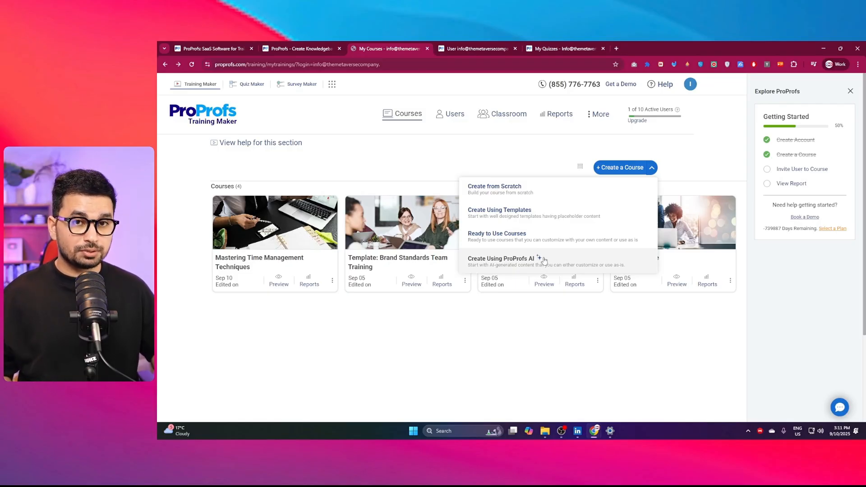
# Start an AI course with topic 'Workplace Harassment Prevention Training' and a short compliance-training description
pyautogui.click(501, 259)
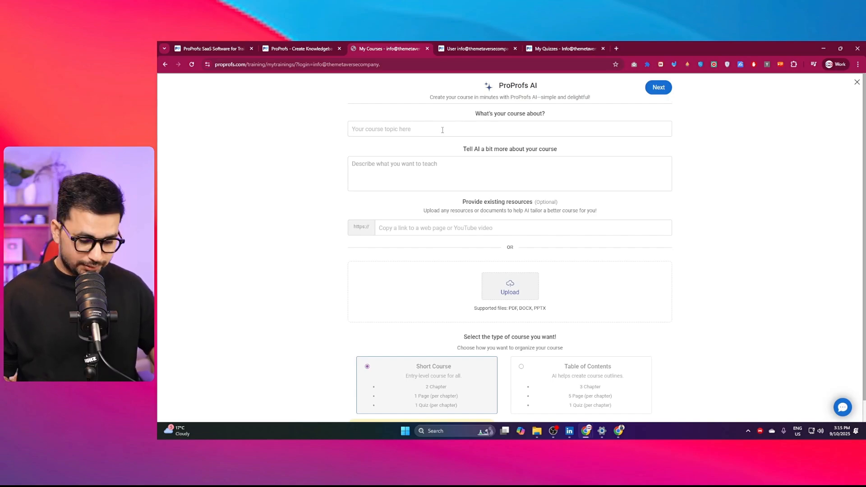
pyautogui.write('Workplace Harassment Prevention Training')
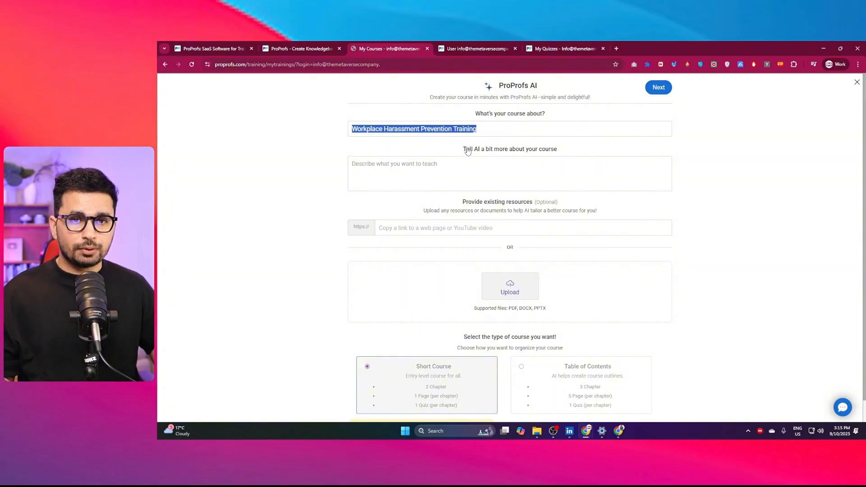
pyautogui.click(498, 174)
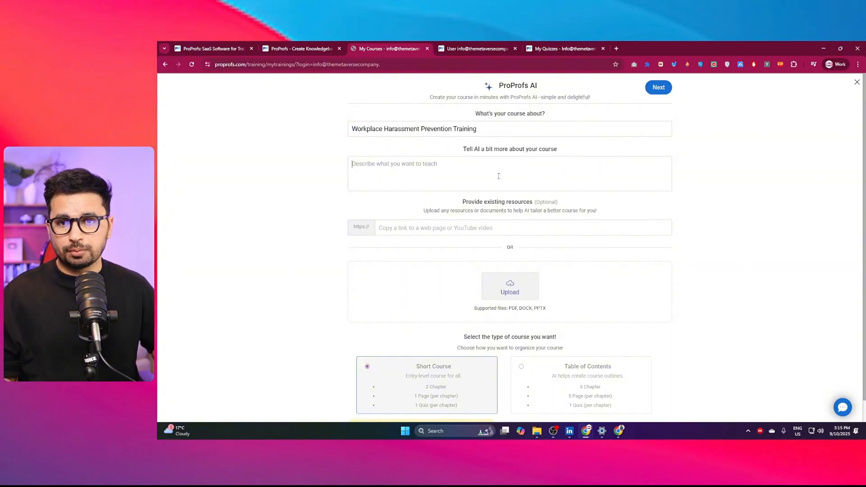
pyautogui.write('Create a short compliance training course on Workplace Harassment Prevention. Include an intro, definitions, examples of harassment, how to respond and report incidents, and a short quiz at the end. Make it engaging with scenarios, visuals, and interactive elements.')
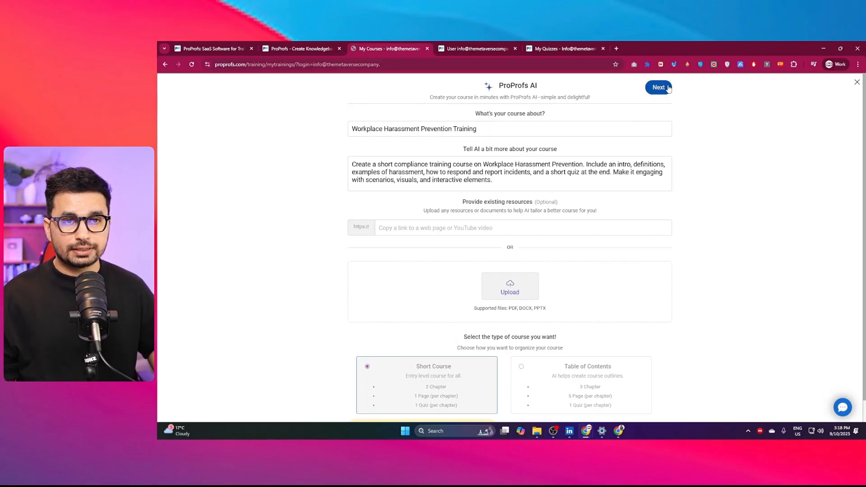
# Generate the course outline from the description, then generate the full course from it
pyautogui.click(658, 88)
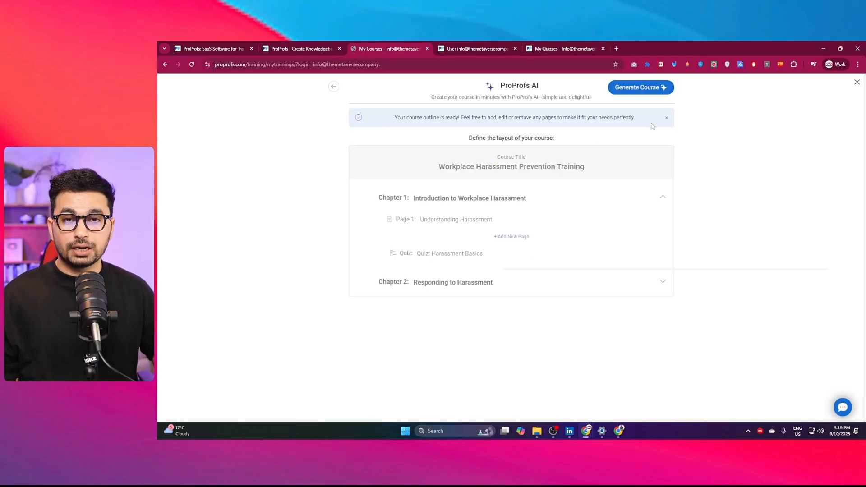
pyautogui.moveTo(641, 87)
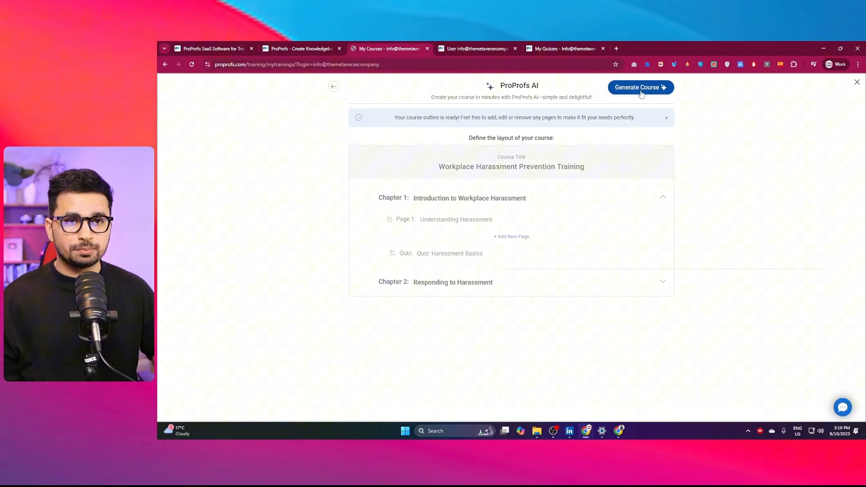
pyautogui.click(641, 87)
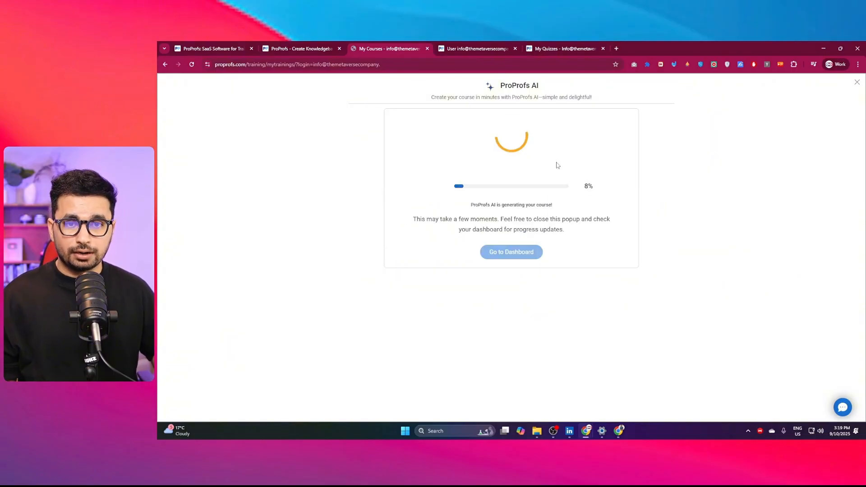
pyautogui.moveTo(618, 127)
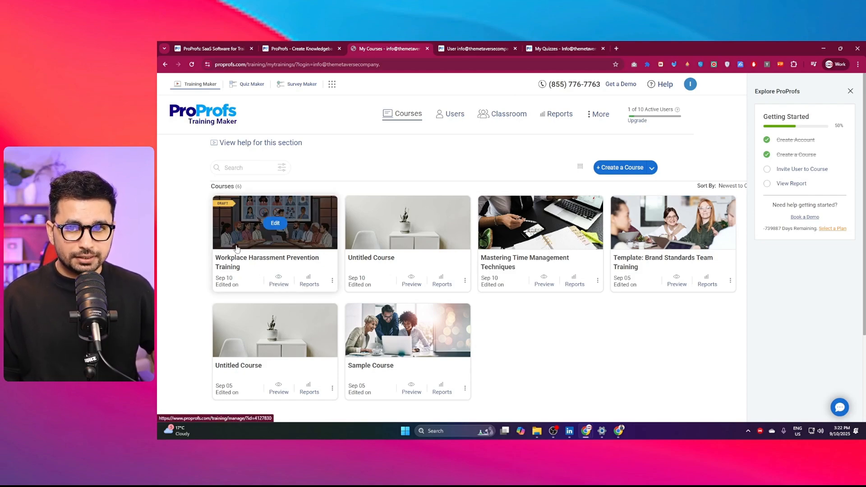
pyautogui.moveTo(197, 269)
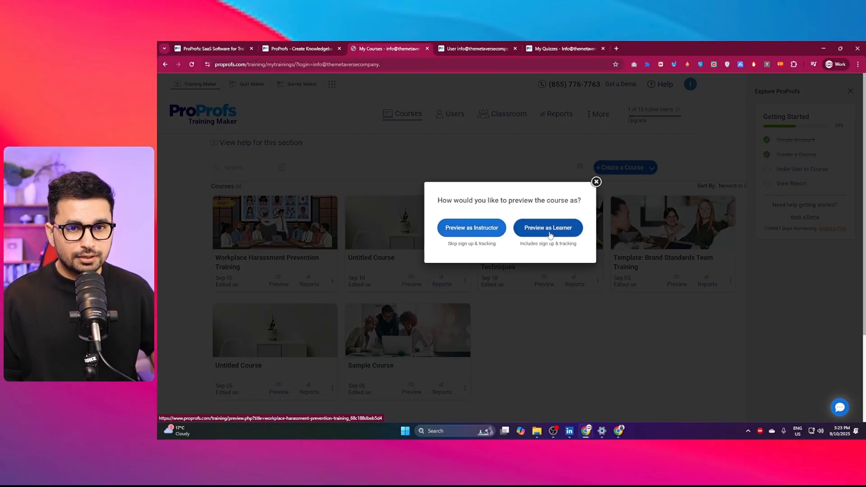
# Preview the Workplace Harassment Prevention Training course as a learner
pyautogui.click(548, 227)
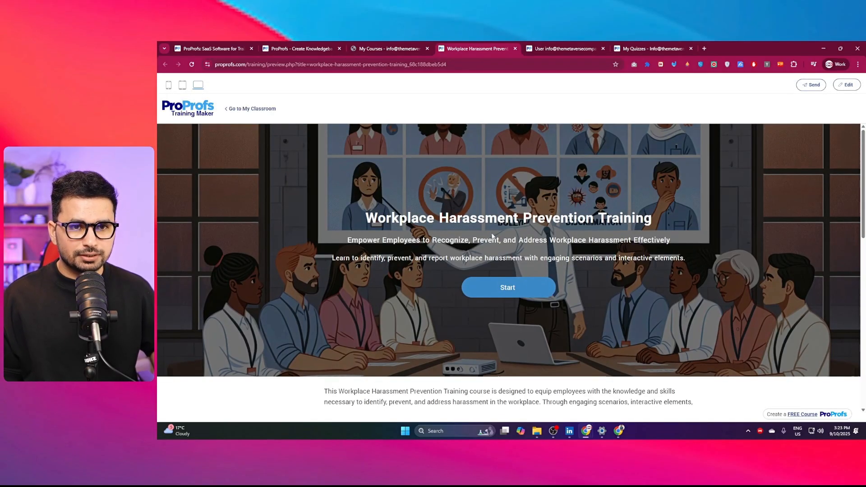
# Start the course and submit the learner's name and email to reach the first lesson
pyautogui.scroll(-3)
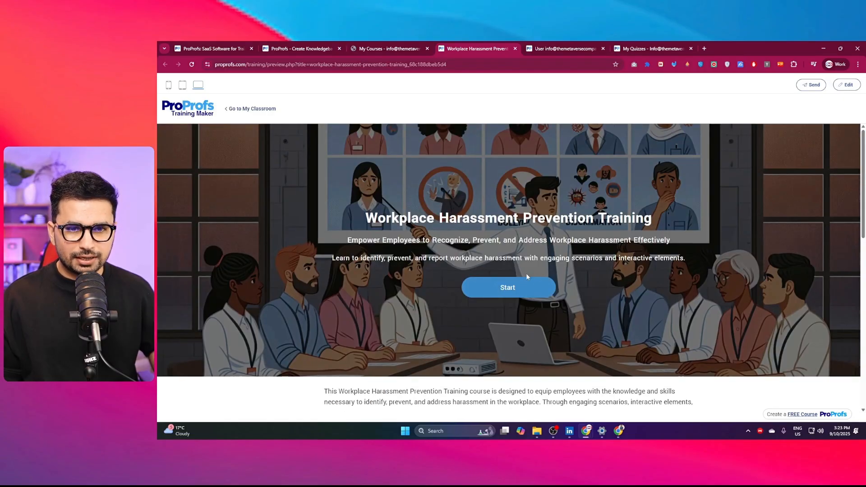
pyautogui.click(507, 287)
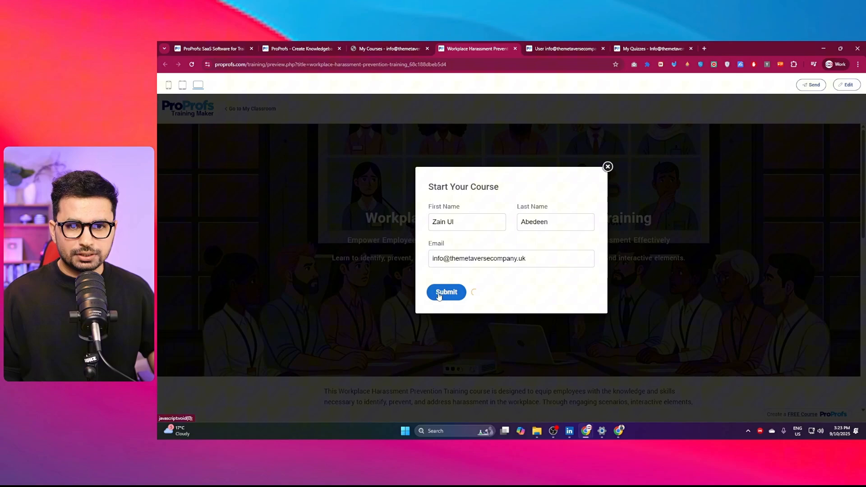
pyautogui.click(445, 292)
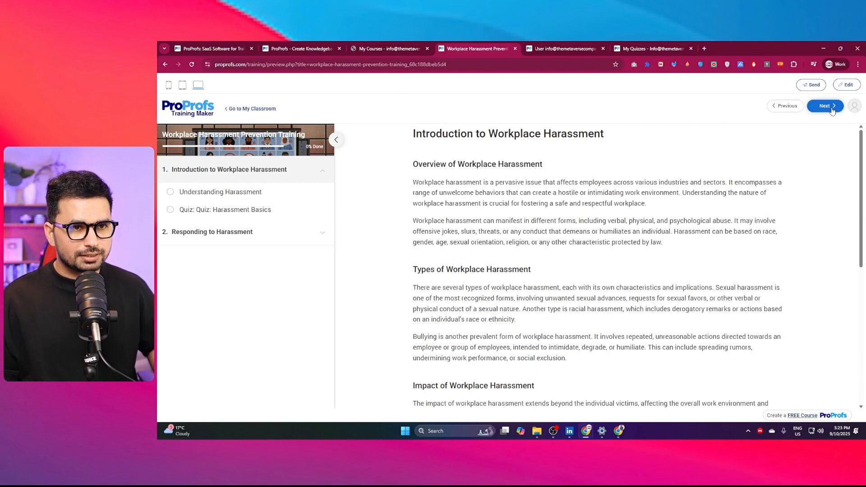
# Complete Understanding Harassment, read through the introduction content and move to the next page
pyautogui.click(824, 105)
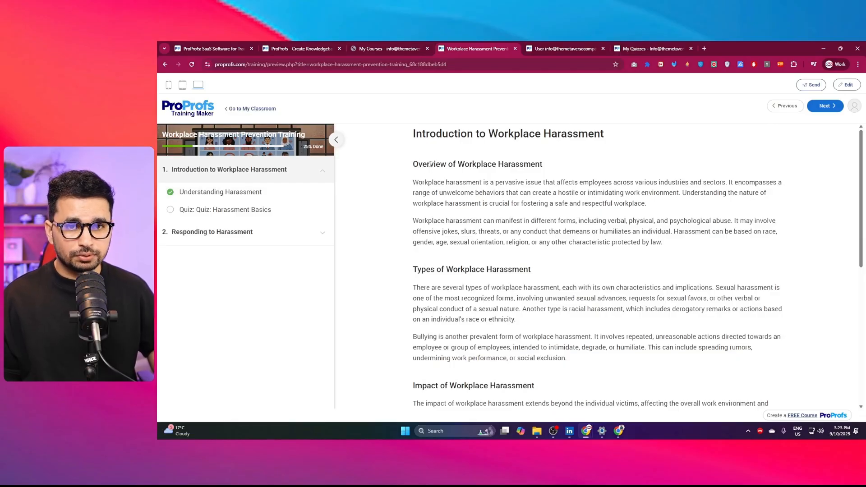
pyautogui.scroll(-3)
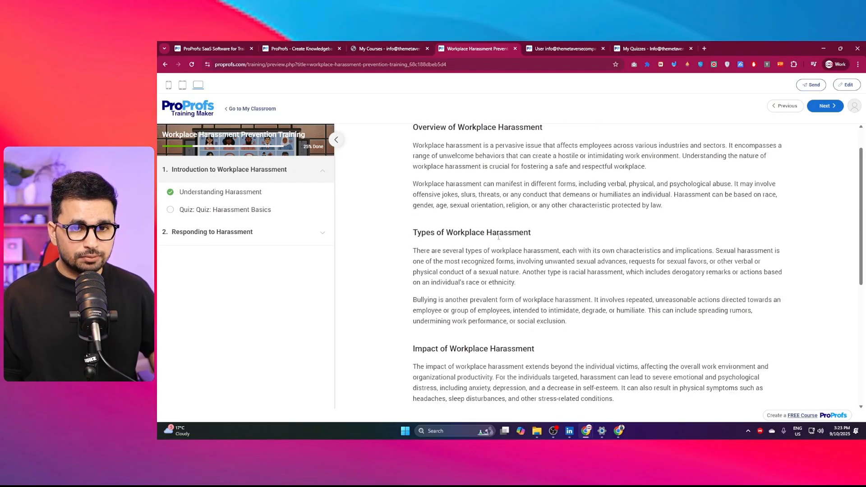
pyautogui.scroll(-3)
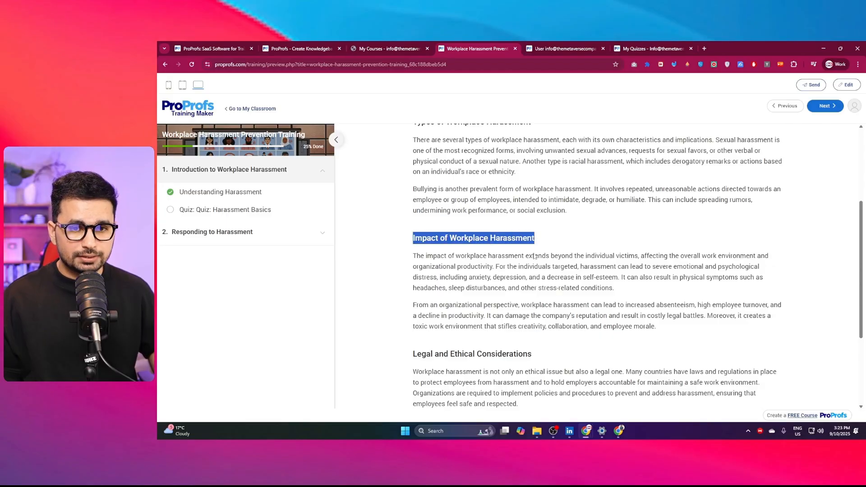
pyautogui.scroll(-3)
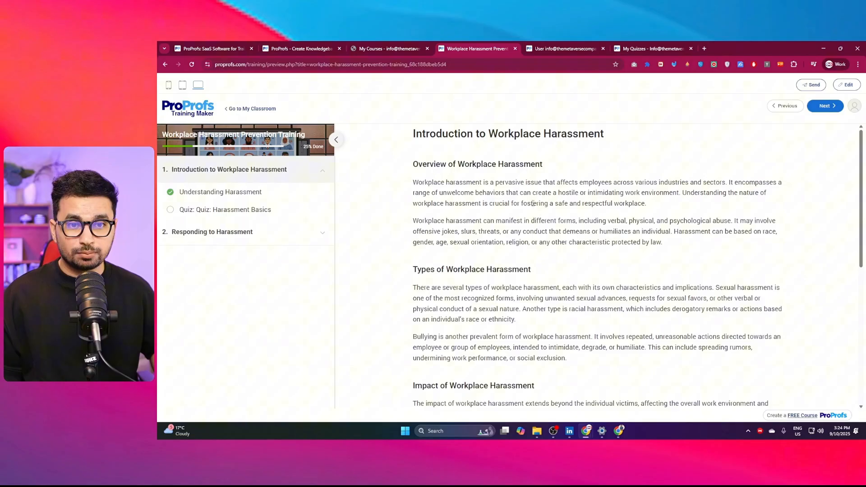
pyautogui.moveTo(629, 218)
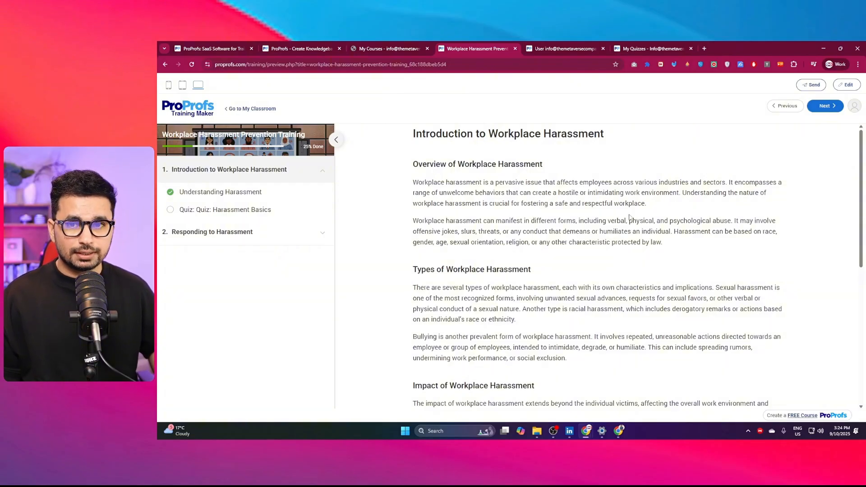
pyautogui.moveTo(190, 215)
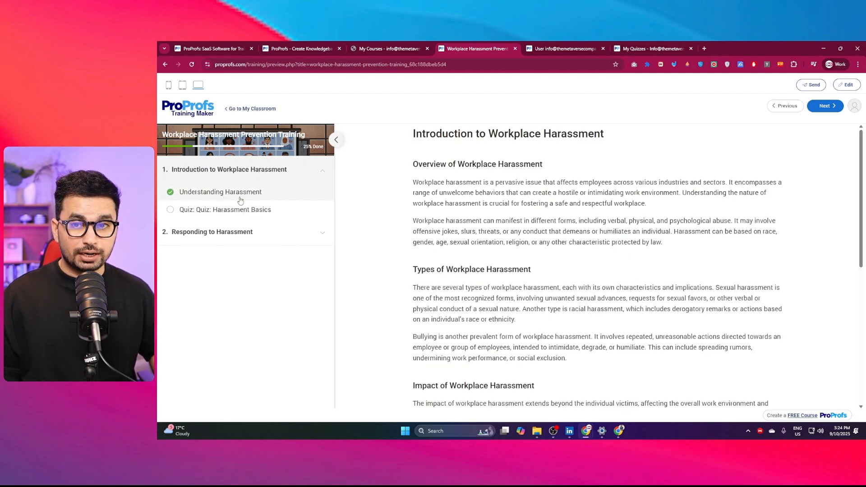
pyautogui.click(824, 105)
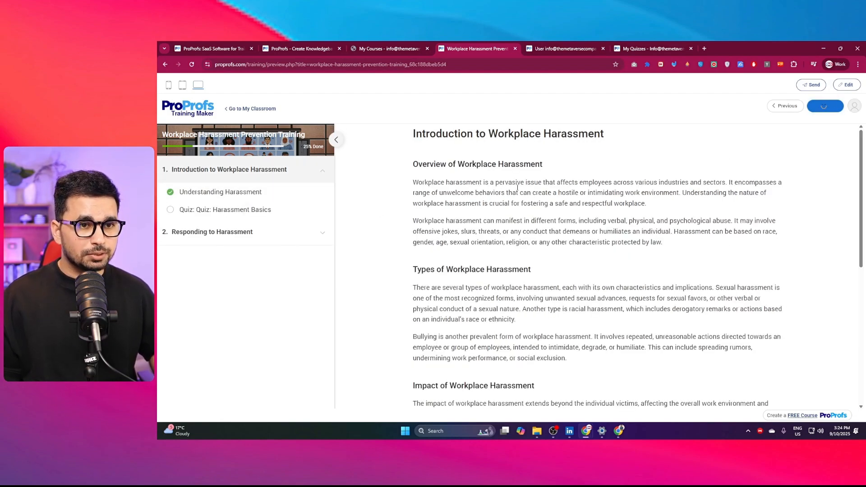
# Work past the locked quiz page to finish the course at 100% done
pyautogui.click(225, 209)
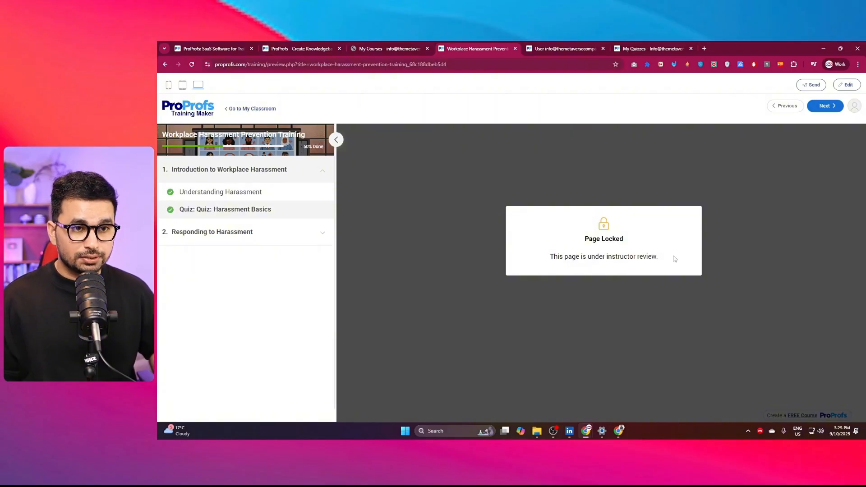
pyautogui.click(824, 105)
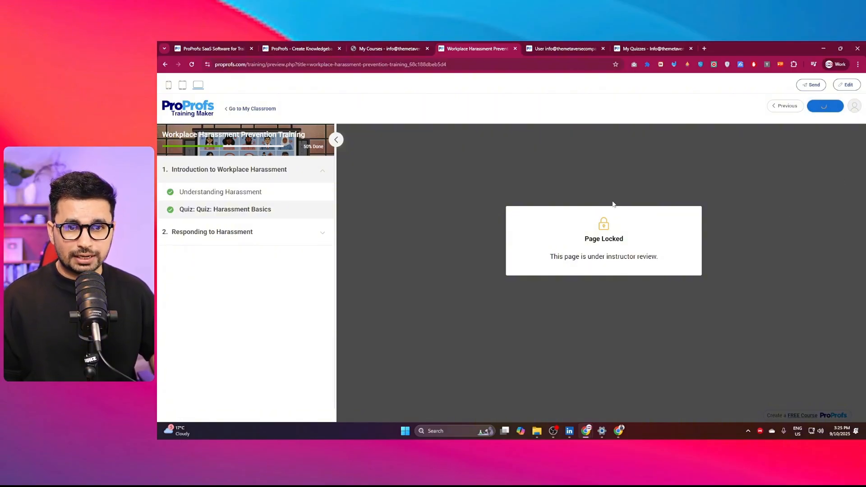
pyautogui.click(211, 232)
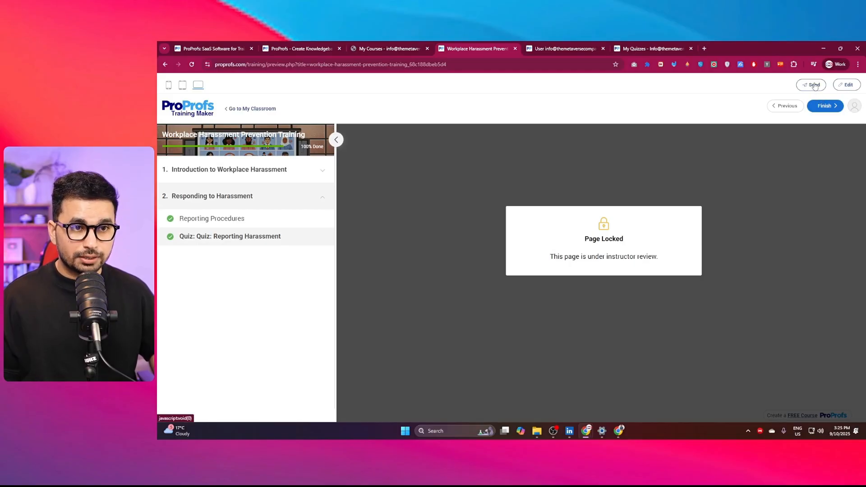
# Bring up the learner invite options and switch to the course completion email in Gmail
pyautogui.click(813, 85)
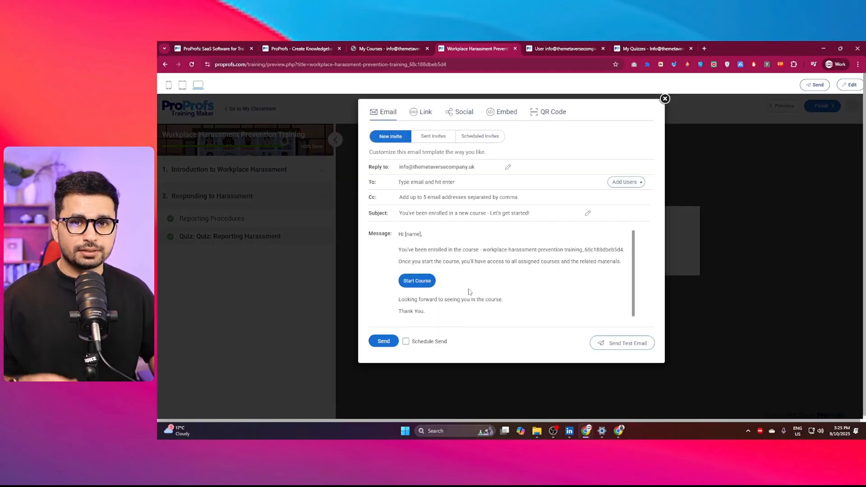
pyautogui.click(737, 48)
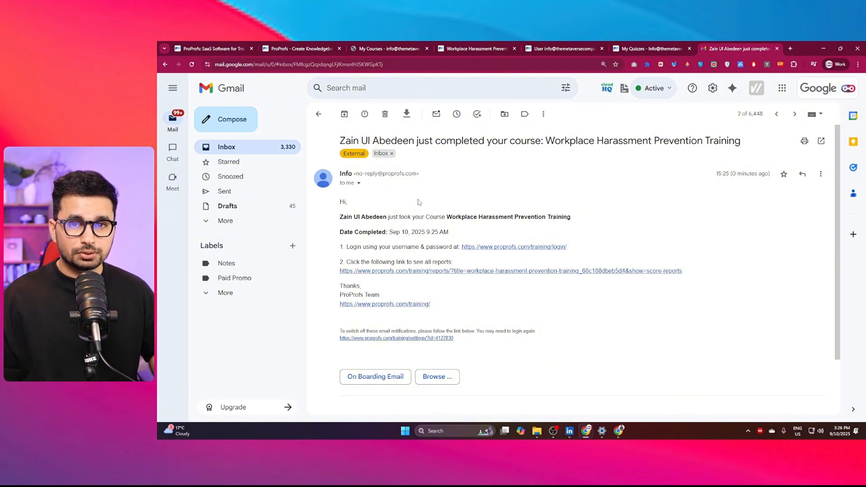
pyautogui.moveTo(367, 223)
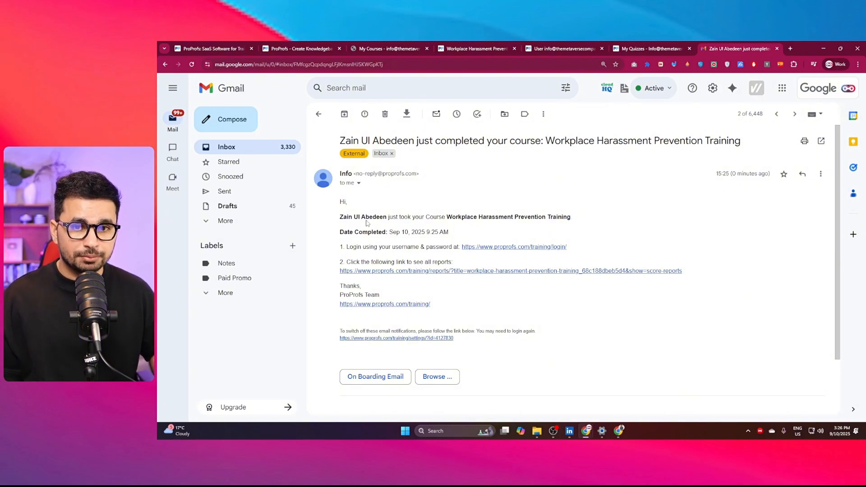
# From the completion email, follow the course's score reports link to the ProProfs report
pyautogui.doubleClick(362, 217)
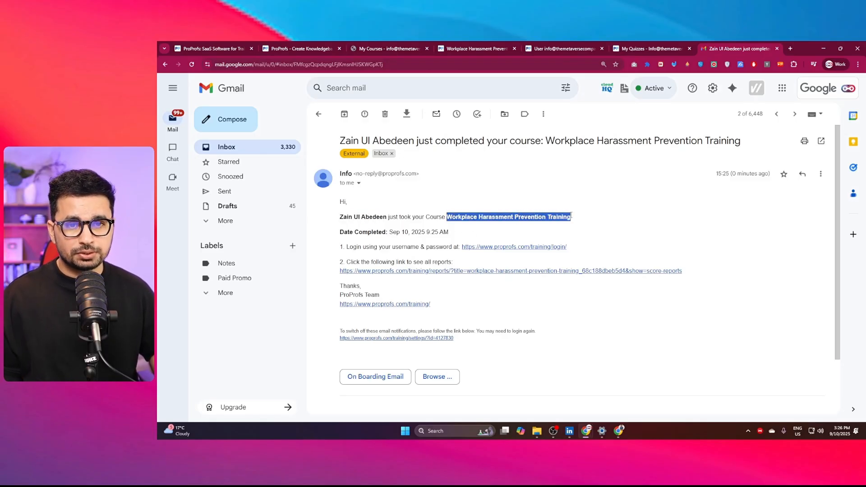
pyautogui.click(511, 271)
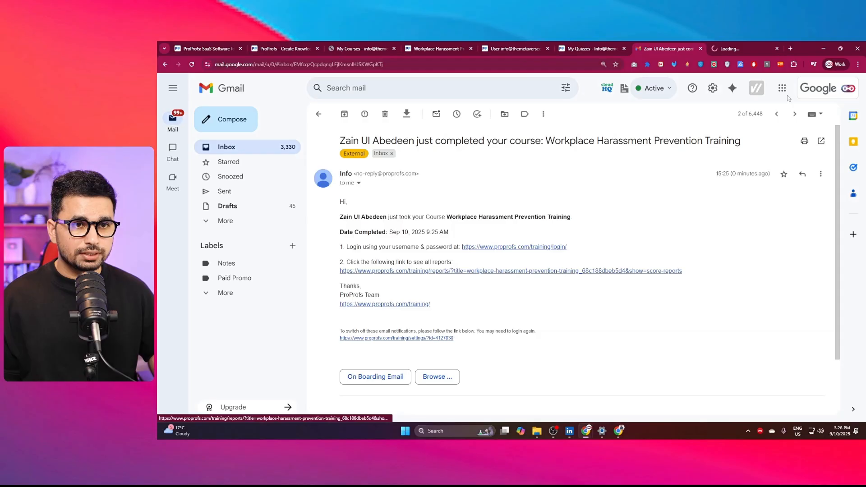
pyautogui.click(510, 271)
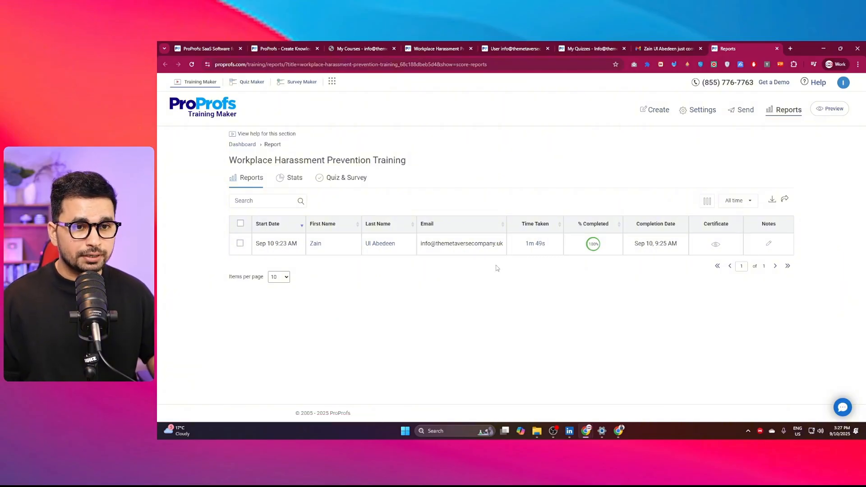
pyautogui.click(715, 244)
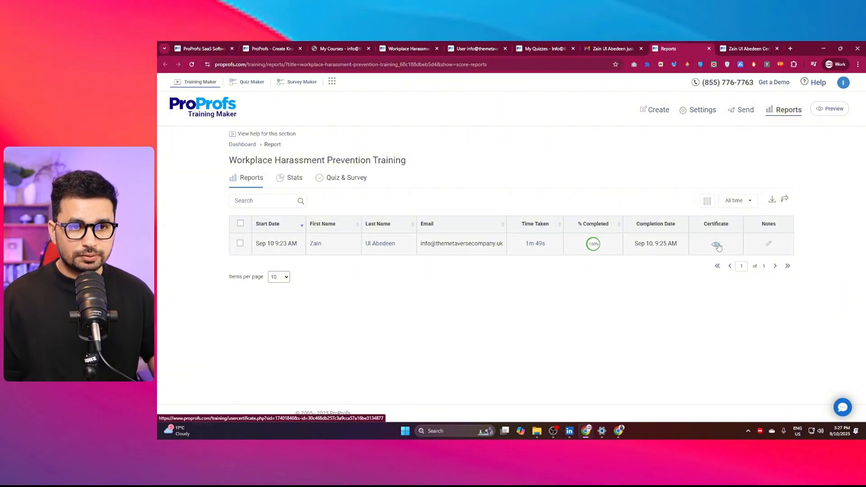
pyautogui.click(716, 244)
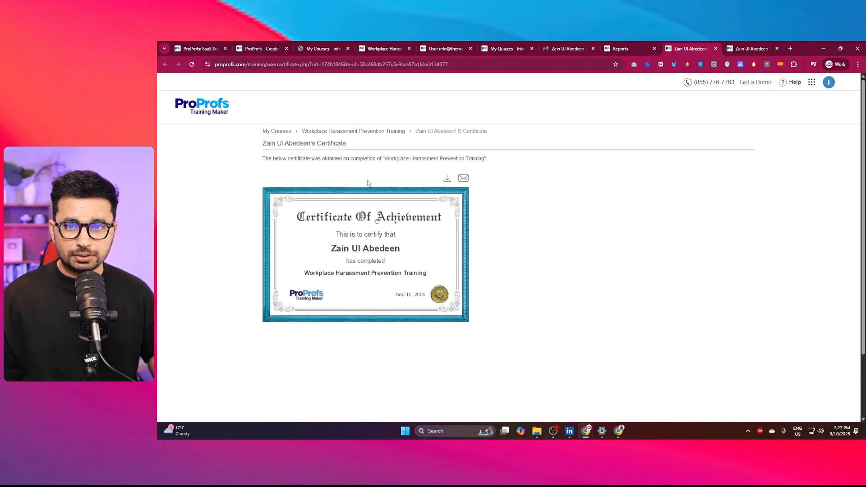
pyautogui.moveTo(446, 178)
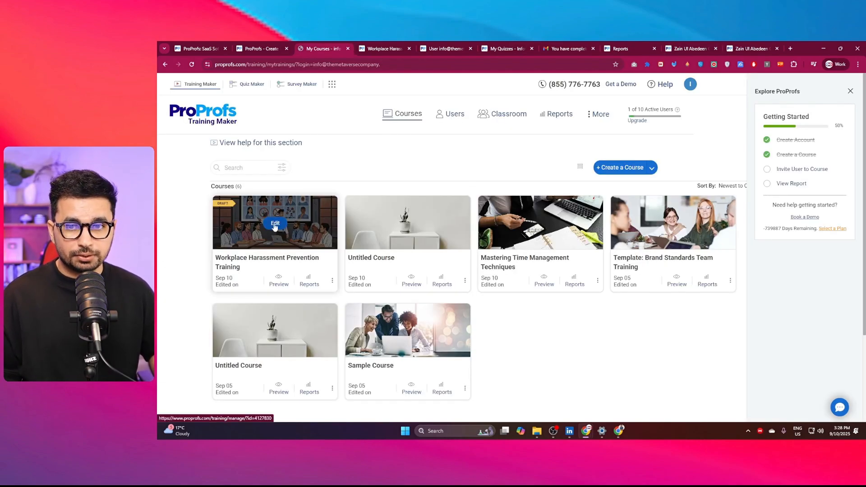
# Open the Harassment Basics quiz page in the editor and check the existing-quizzes dropdown
pyautogui.click(274, 226)
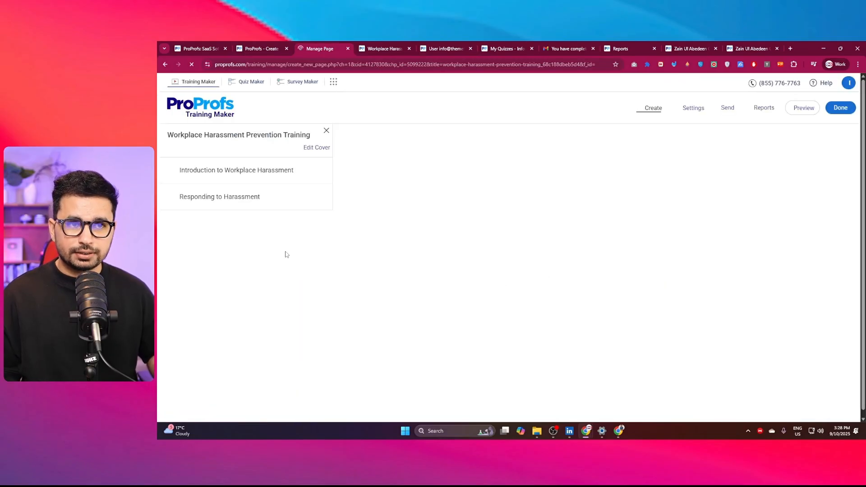
pyautogui.click(235, 171)
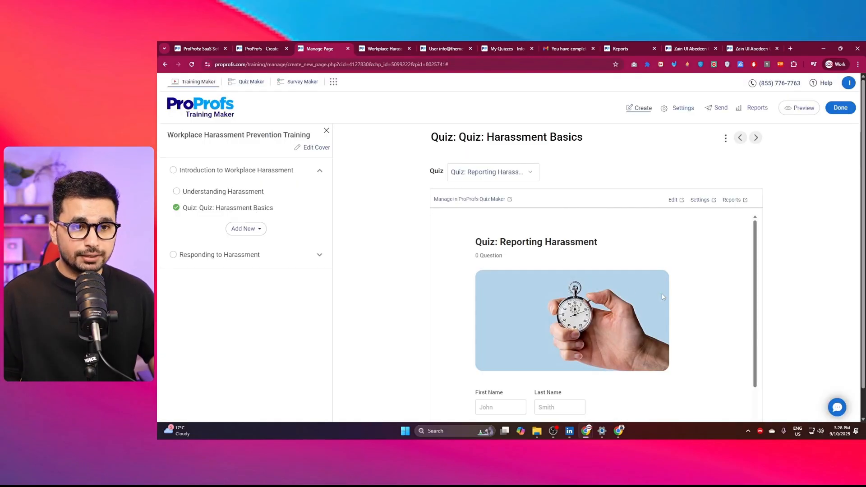
pyautogui.scroll(-3)
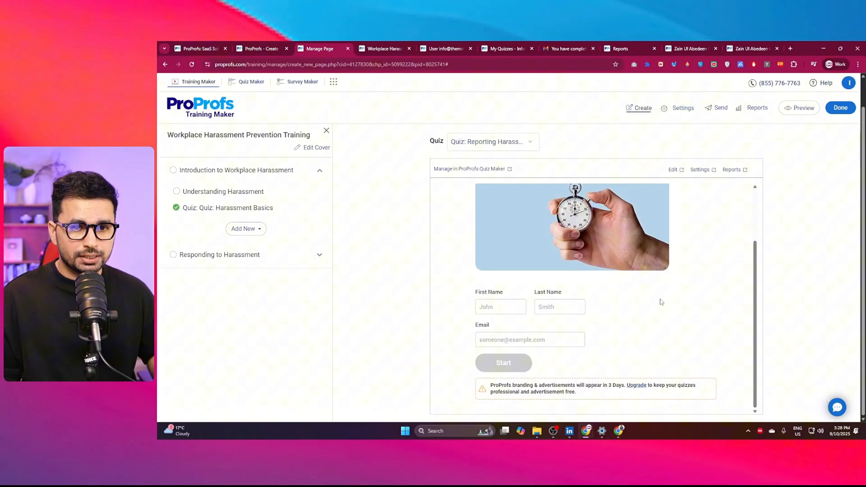
pyautogui.click(490, 142)
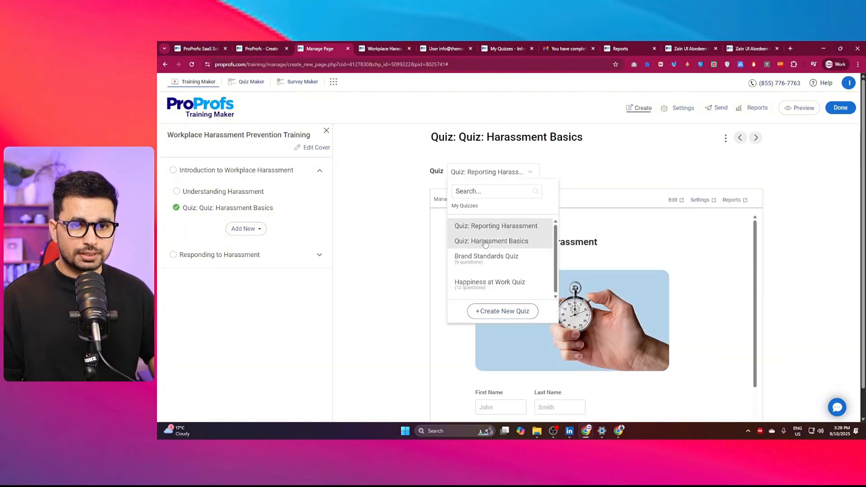
pyautogui.click(491, 241)
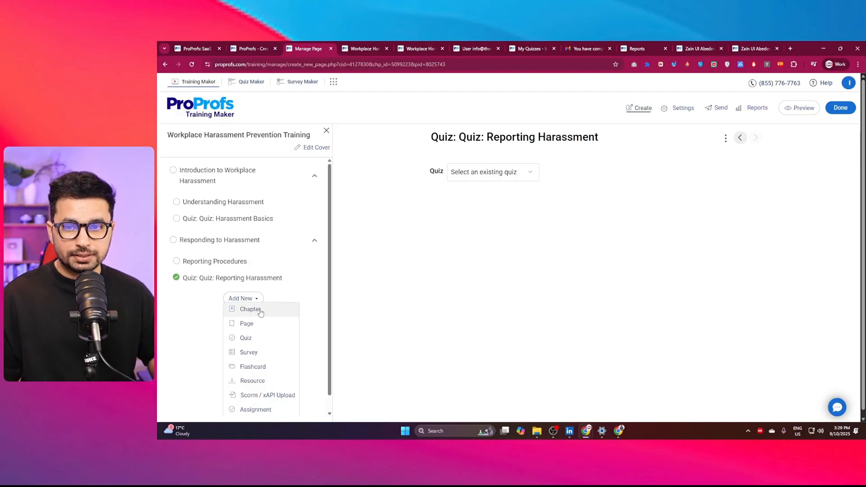
pyautogui.moveTo(264, 337)
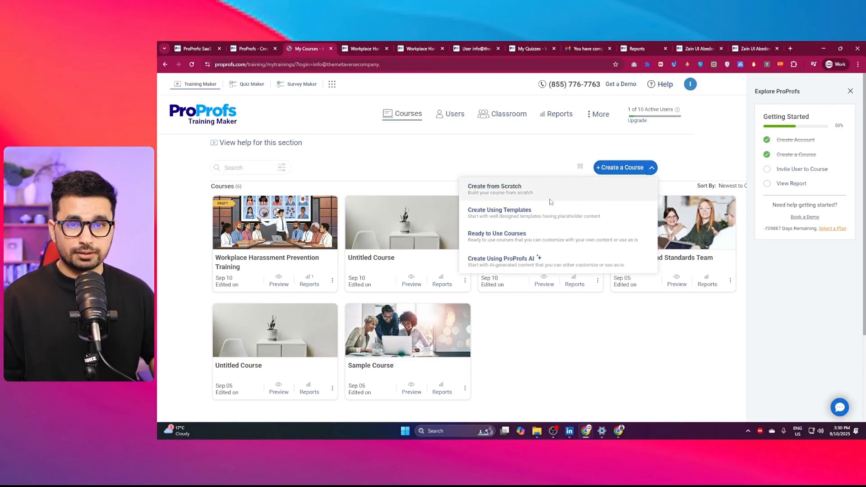
# Browse the course templates gallery and preview the Onboarding & Company Introduction template
pyautogui.click(499, 209)
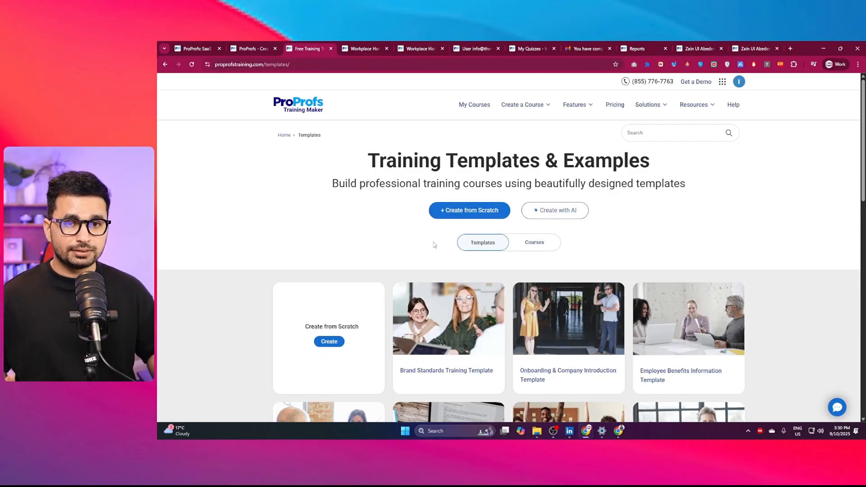
pyautogui.scroll(-3)
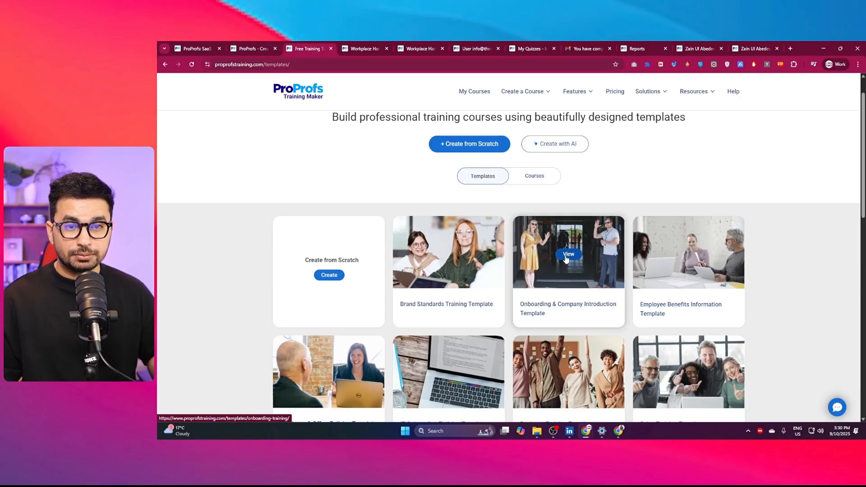
pyautogui.click(567, 254)
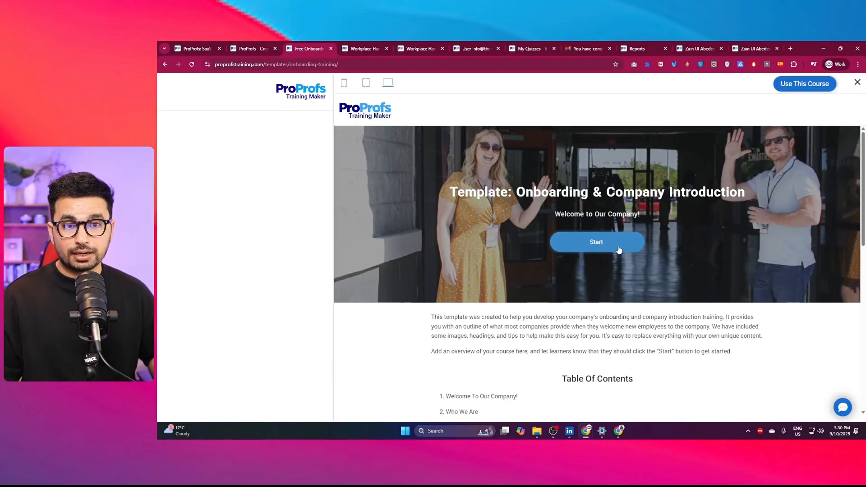
# Start the onboarding template course and expand the Who We Are and Onboarding Process chapters
pyautogui.click(596, 242)
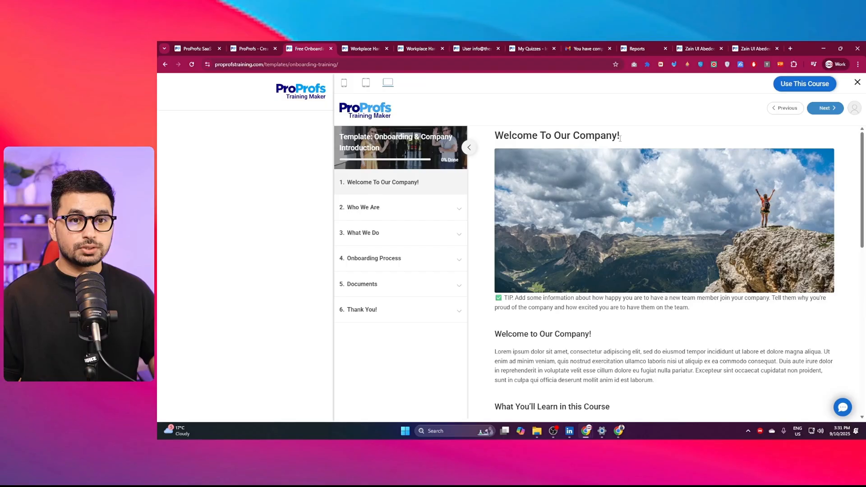
pyautogui.scroll(-3)
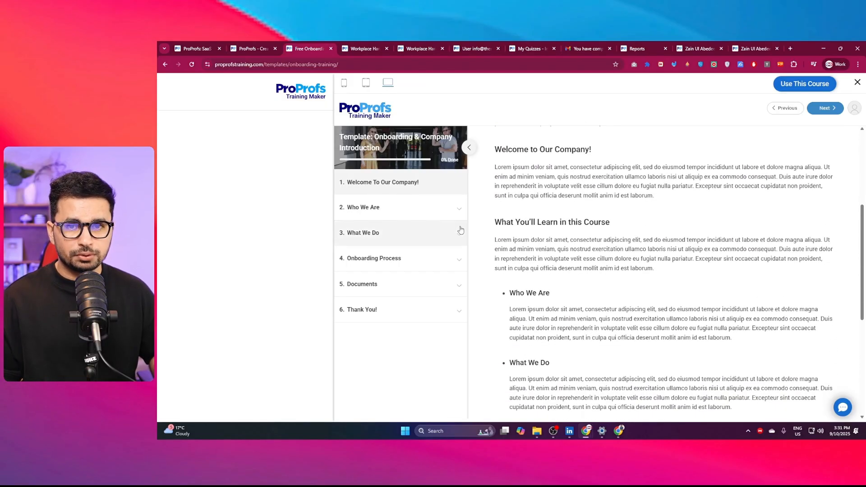
pyautogui.click(362, 207)
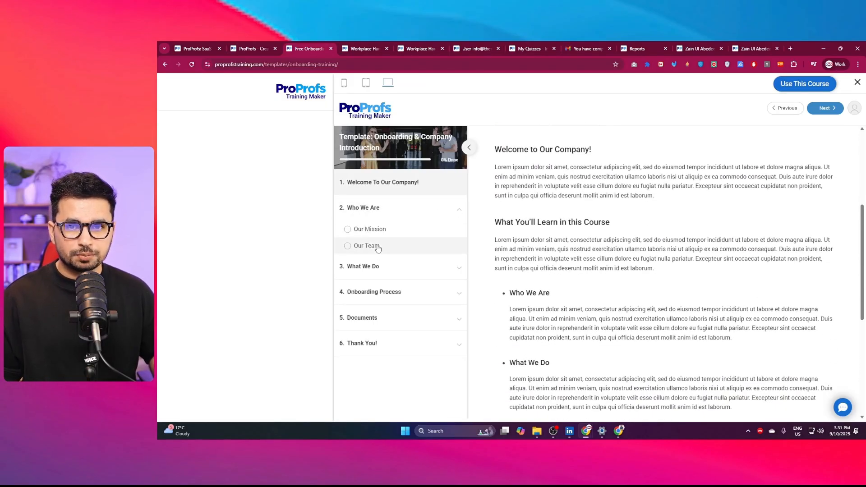
pyautogui.click(366, 246)
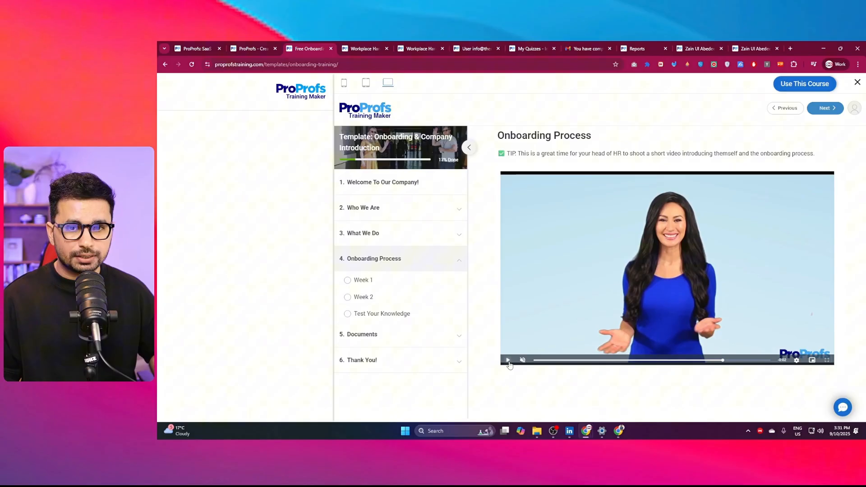
# Start the Test Your Knowledge quiz and view the course in tablet layout
pyautogui.click(381, 313)
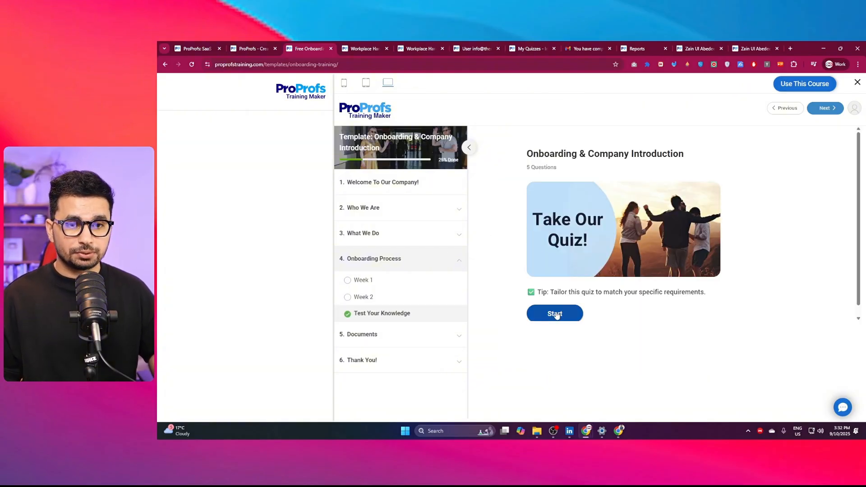
pyautogui.click(554, 313)
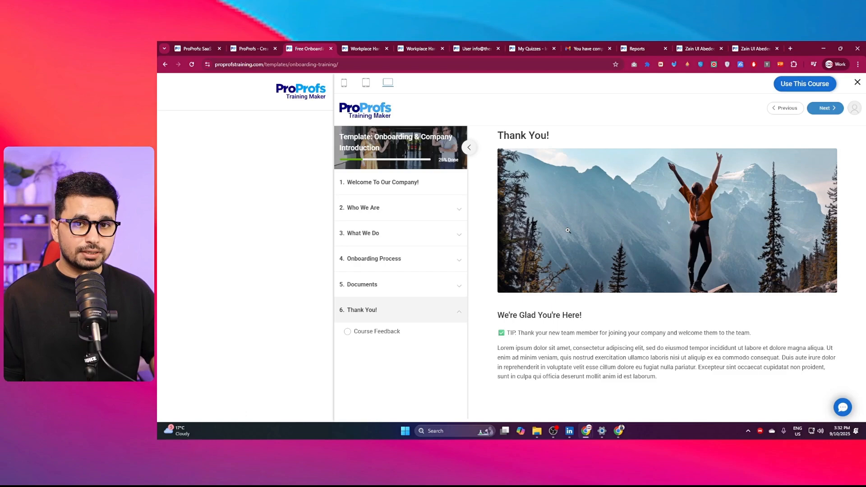
pyautogui.moveTo(789, 98)
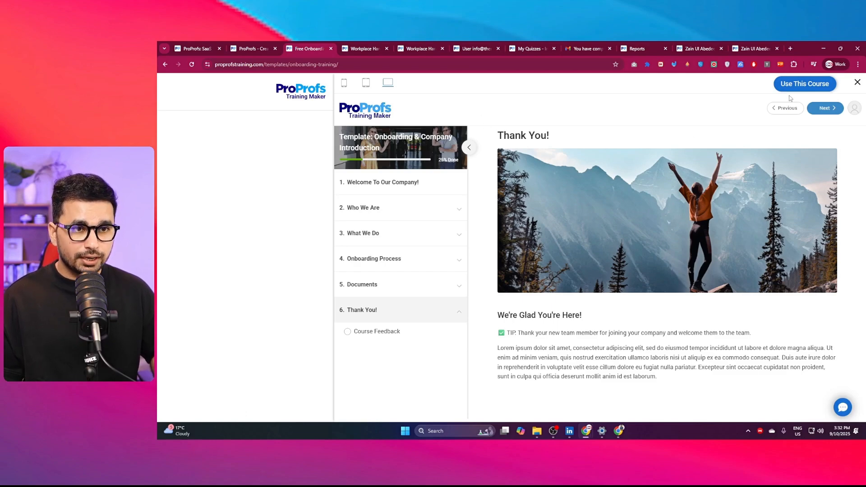
pyautogui.moveTo(804, 83)
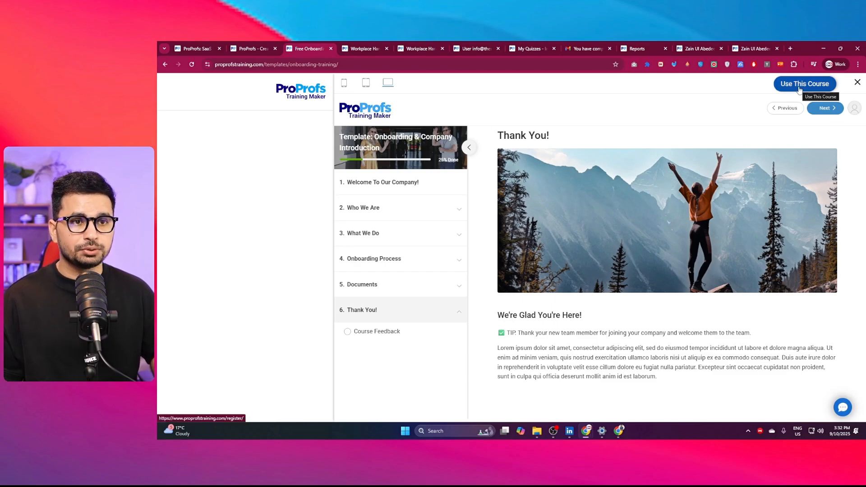
pyautogui.click(365, 83)
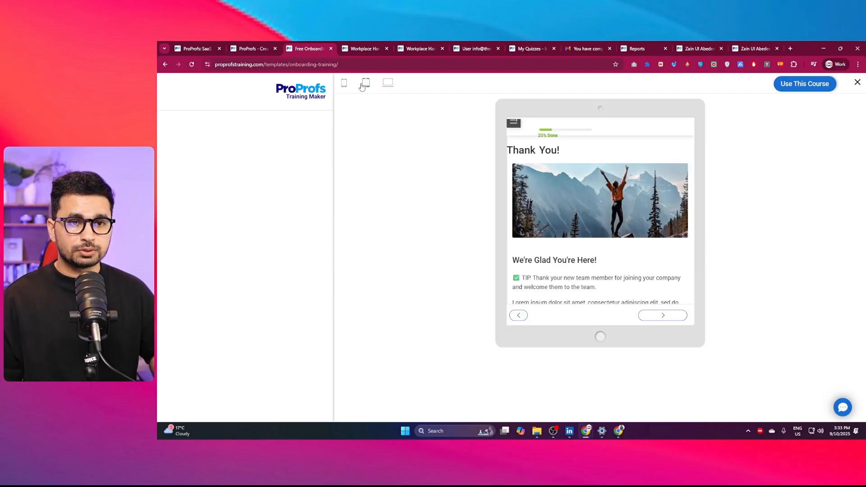